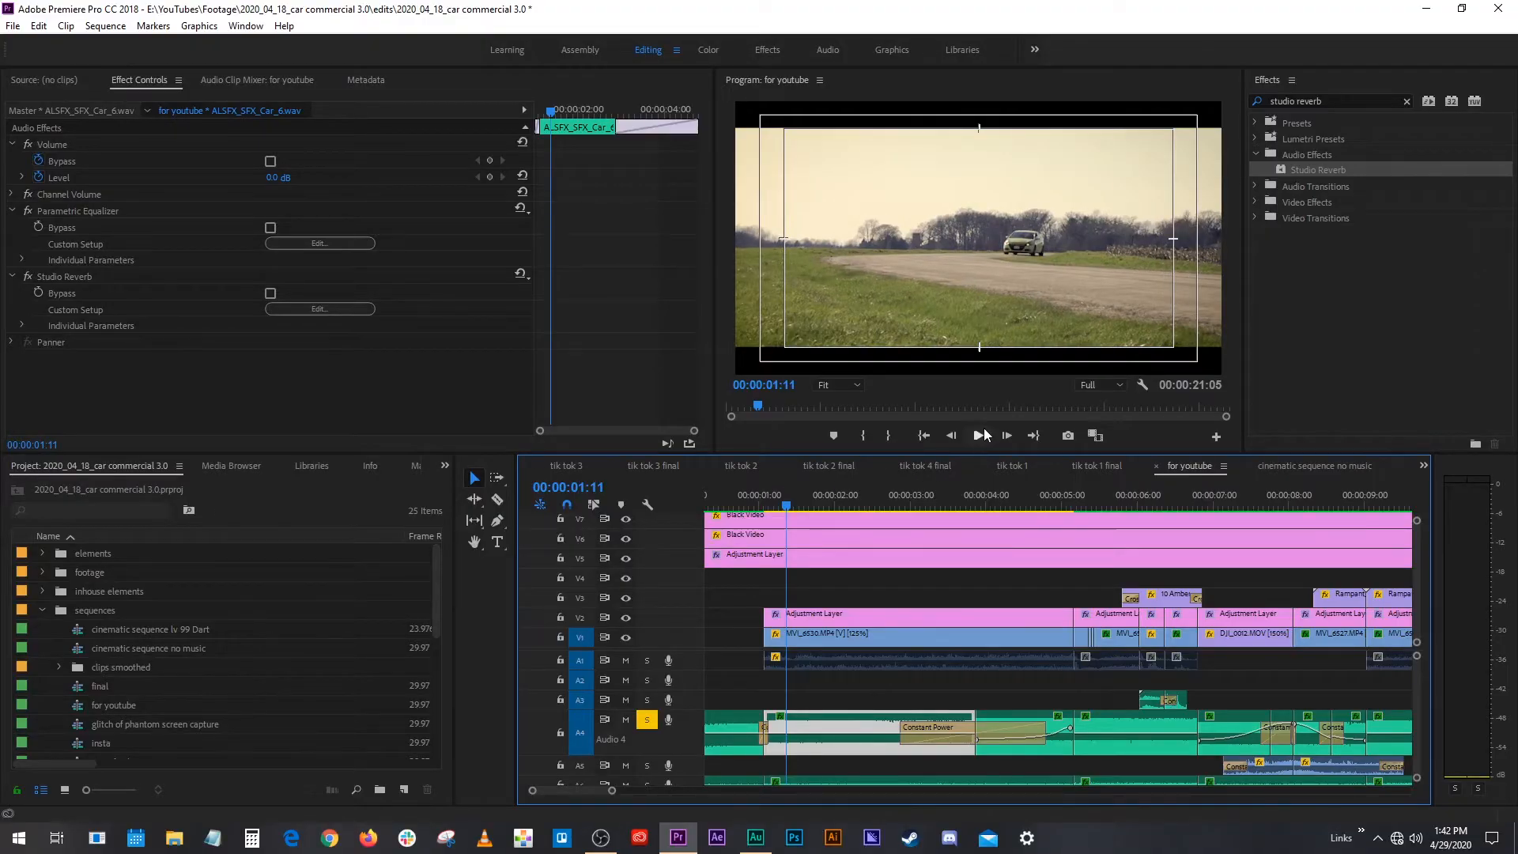
Step: Adjust the car SFX clip's gain in the Audio Gain dialog and confirm it
click(979, 436)
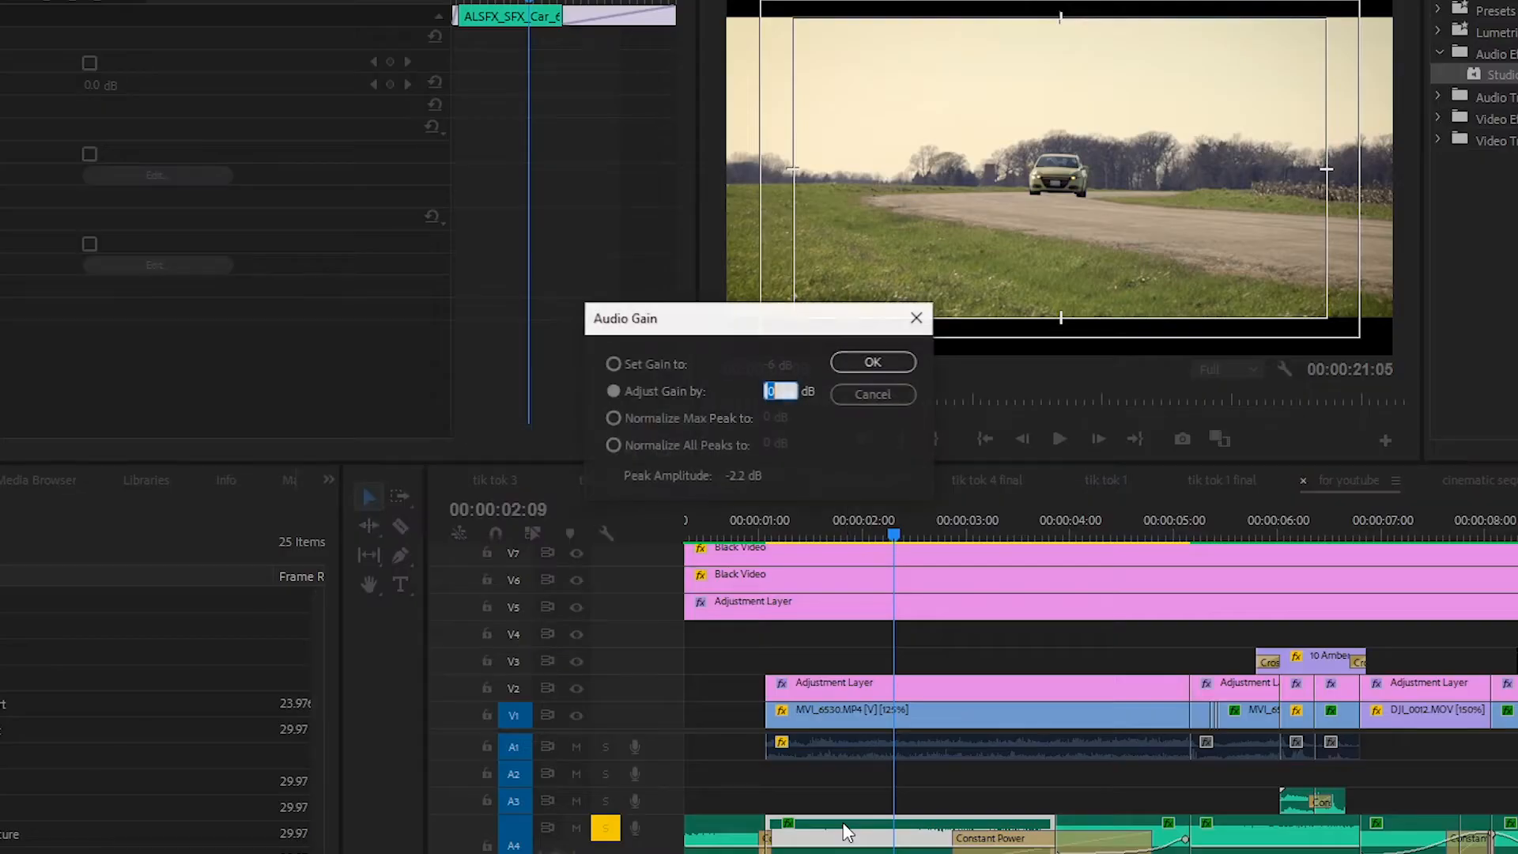
click(870, 360)
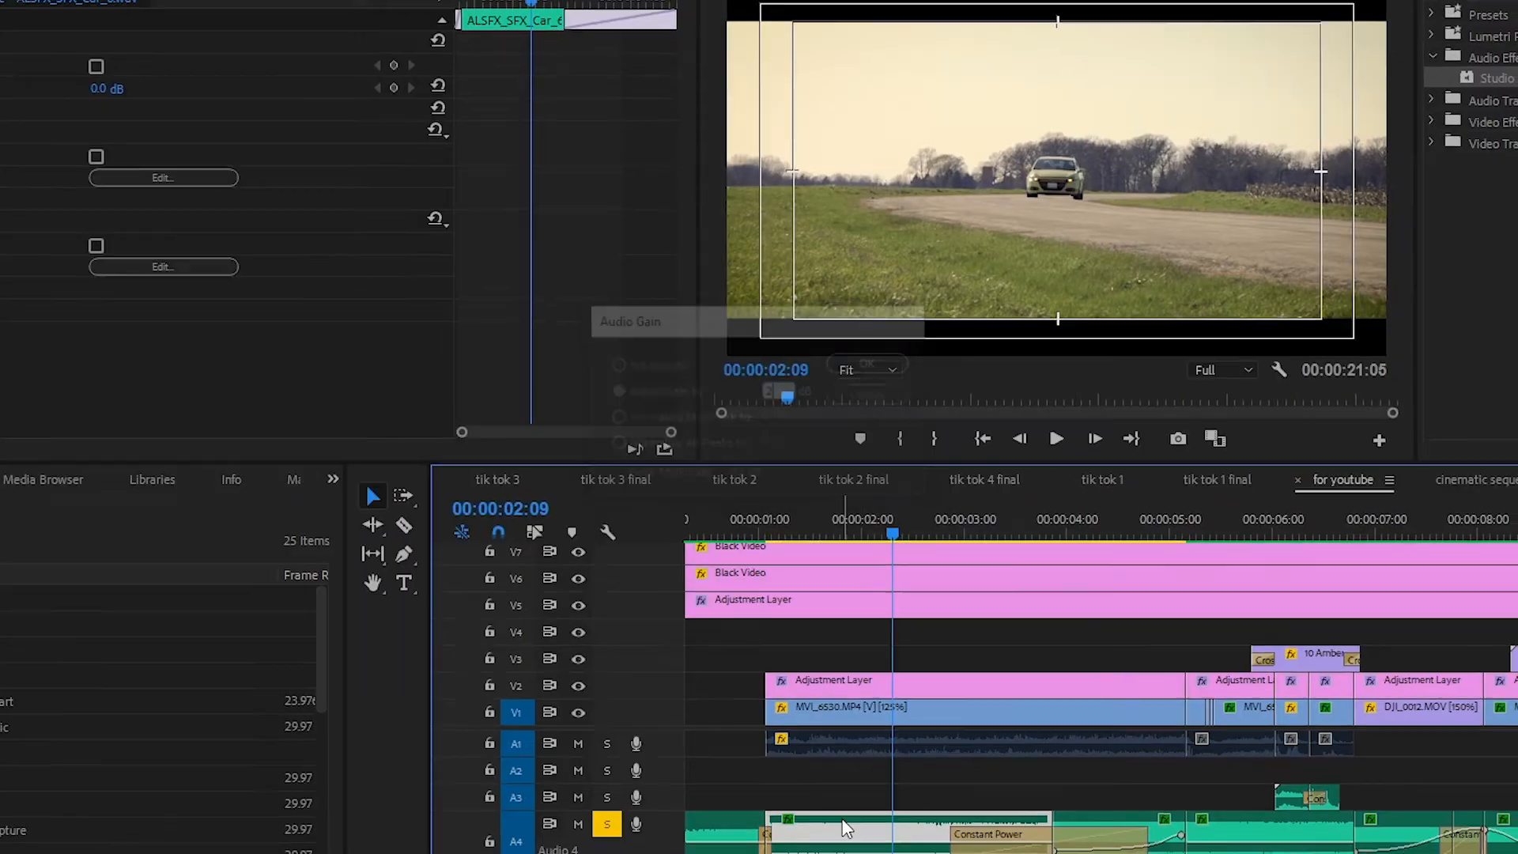